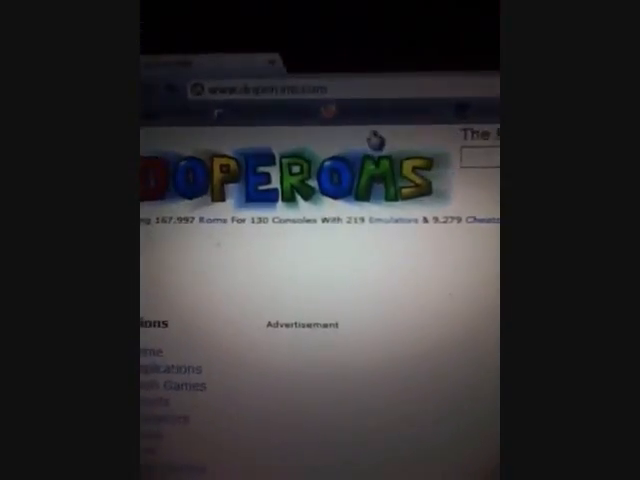
Scroll the DopeROMs home page down to the sidebar console list showing Nintendo 64.
{"action": "scroll", "scroll_direction": "down", "scroll_amount": 3}
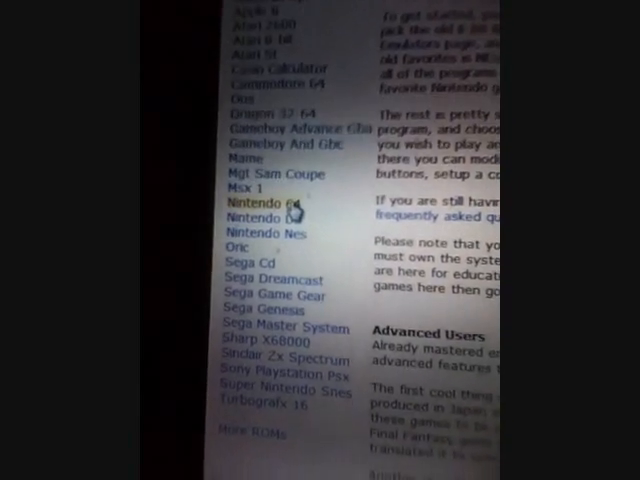
Go to the Nintendo 64 ROMs page and scroll into its game list.
{"action": "left_click", "coordinate": [245, 202]}
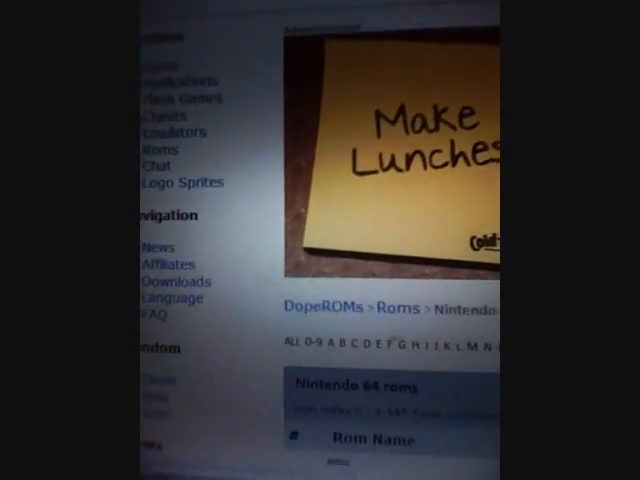
{"action": "scroll", "scroll_direction": "down", "scroll_amount": 3}
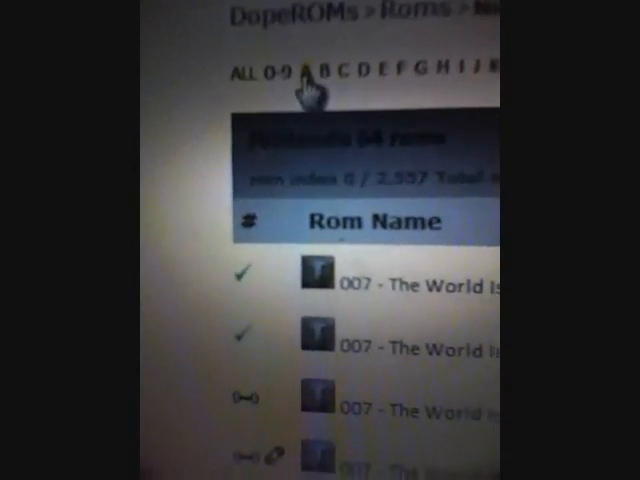
Scroll the Nintendo 64 ROM table down to the Super Mario 64 (U) [!].zip row.
{"action": "scroll", "scroll_direction": "down", "scroll_amount": 3}
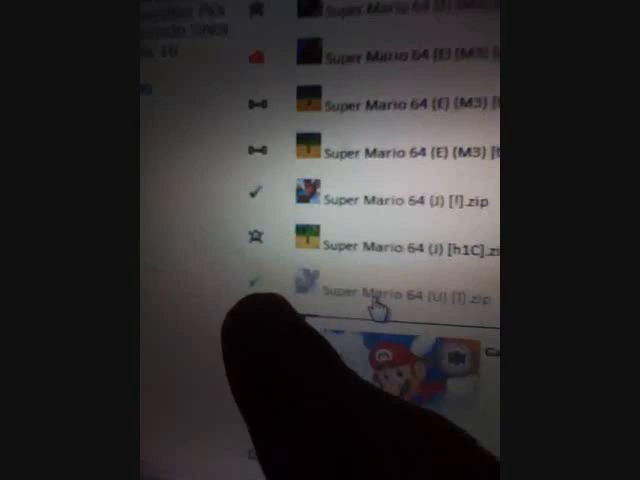